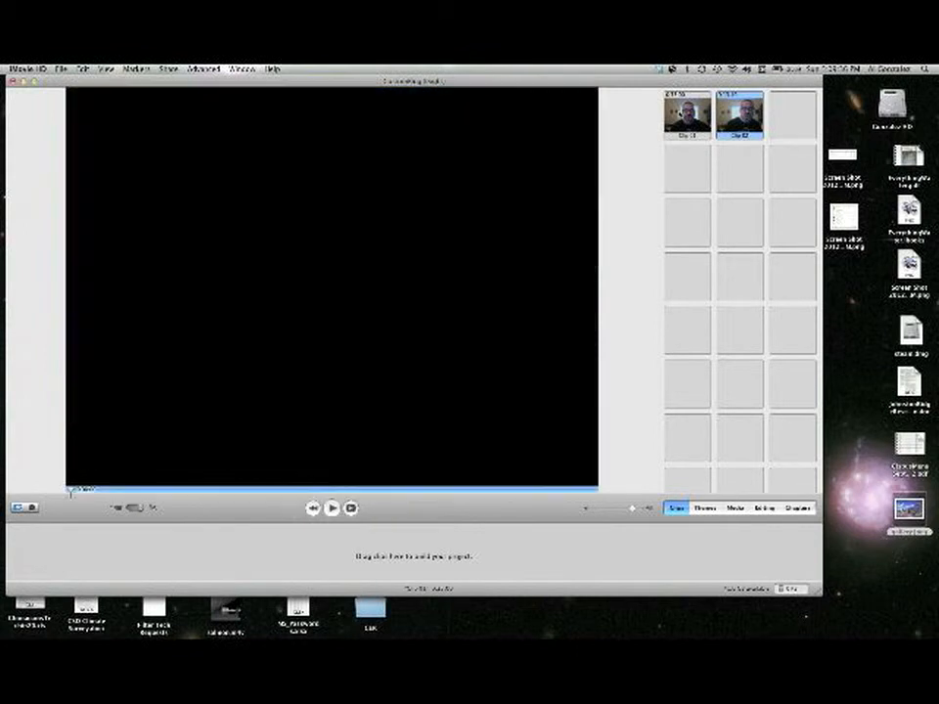
# Step: Place the webcam recording into the timeline as the movie's first clip
pyautogui.click(332, 508)
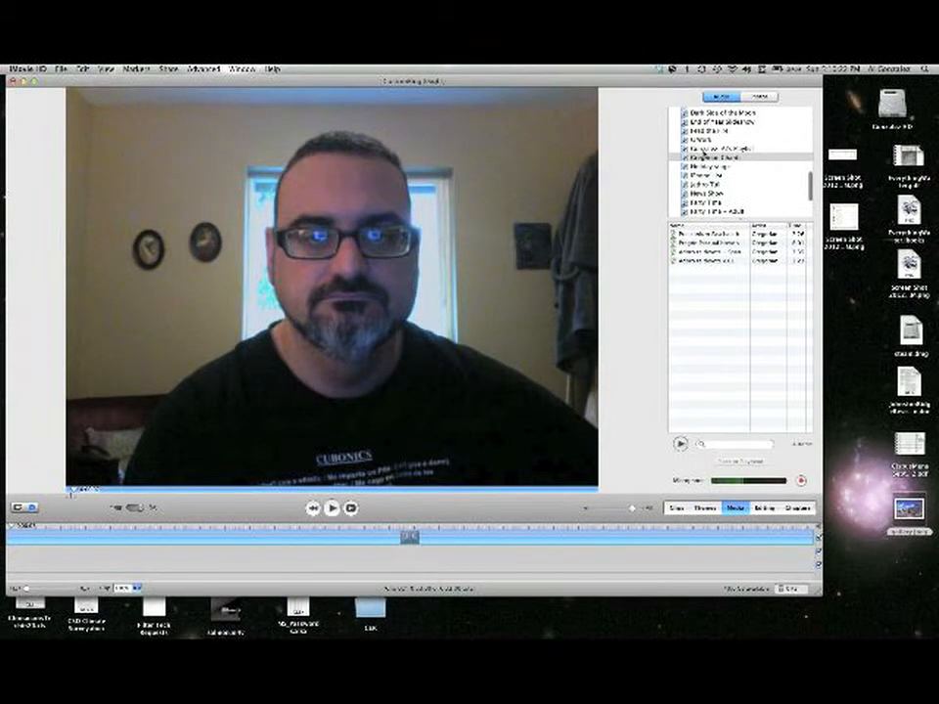
# Step: Lay the News Ending track under the webcam clip as background music
pyautogui.click(728, 144)
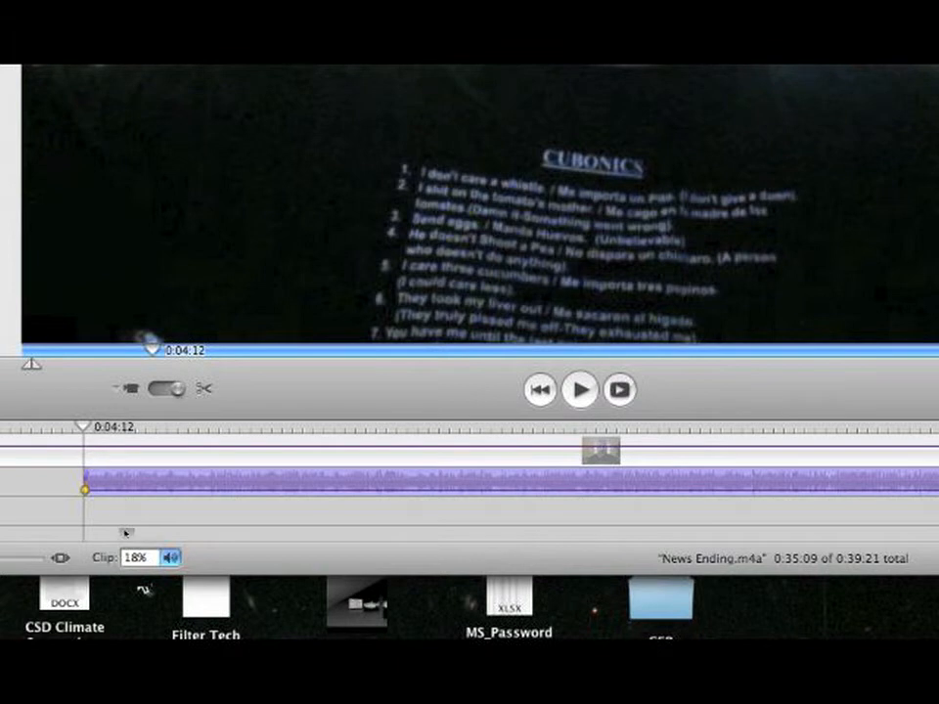
# Step: Lower the News Ending clip volume to 18% and play the movie to check the mix
pyautogui.rightClick(88, 489)
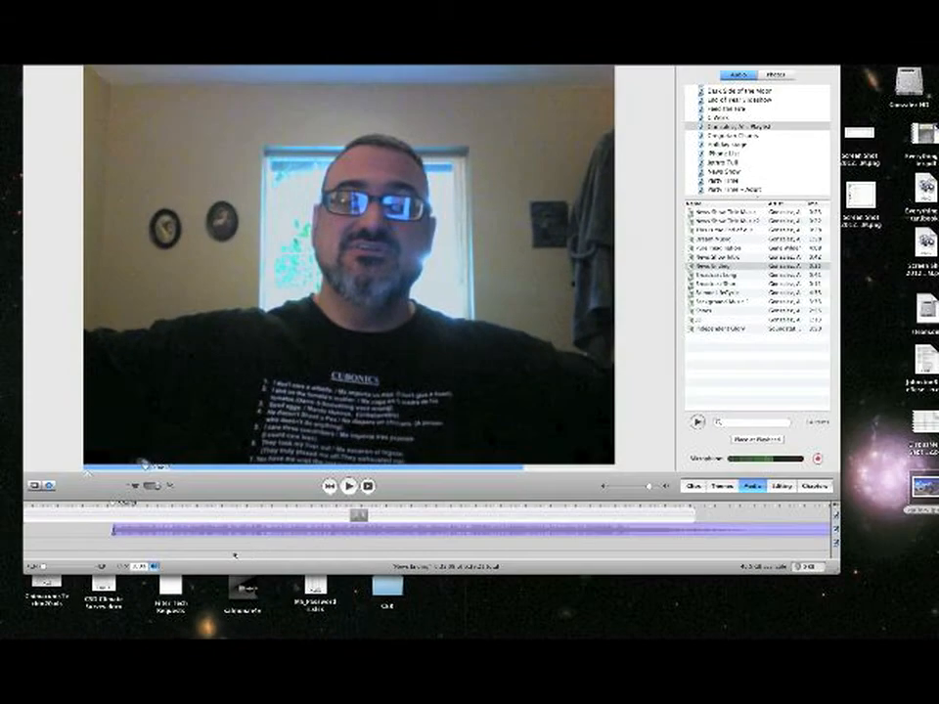
pyautogui.click(348, 485)
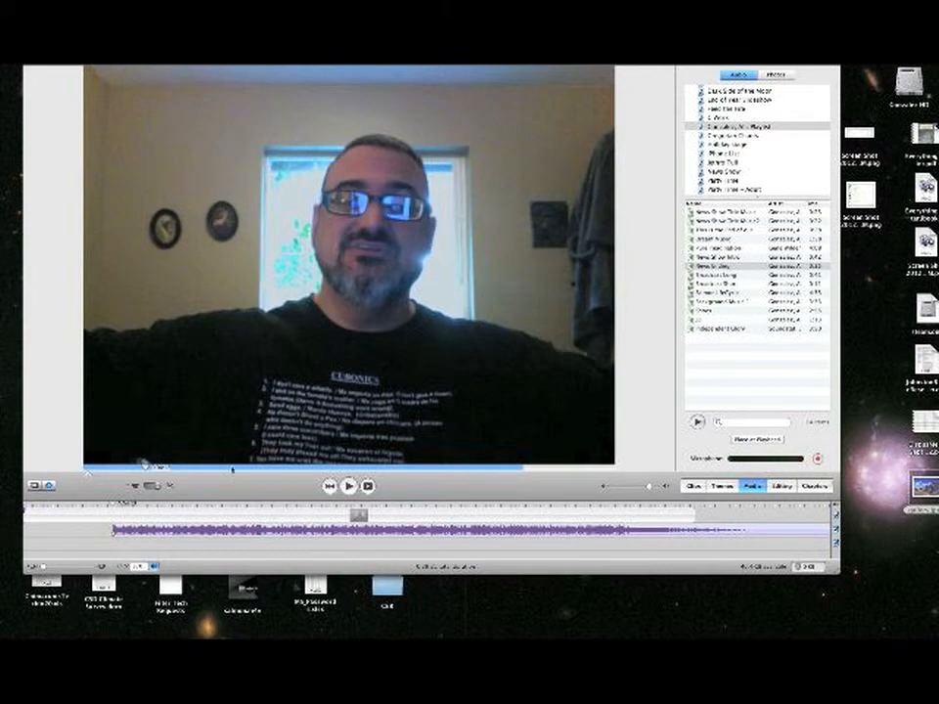
pyautogui.click(348, 486)
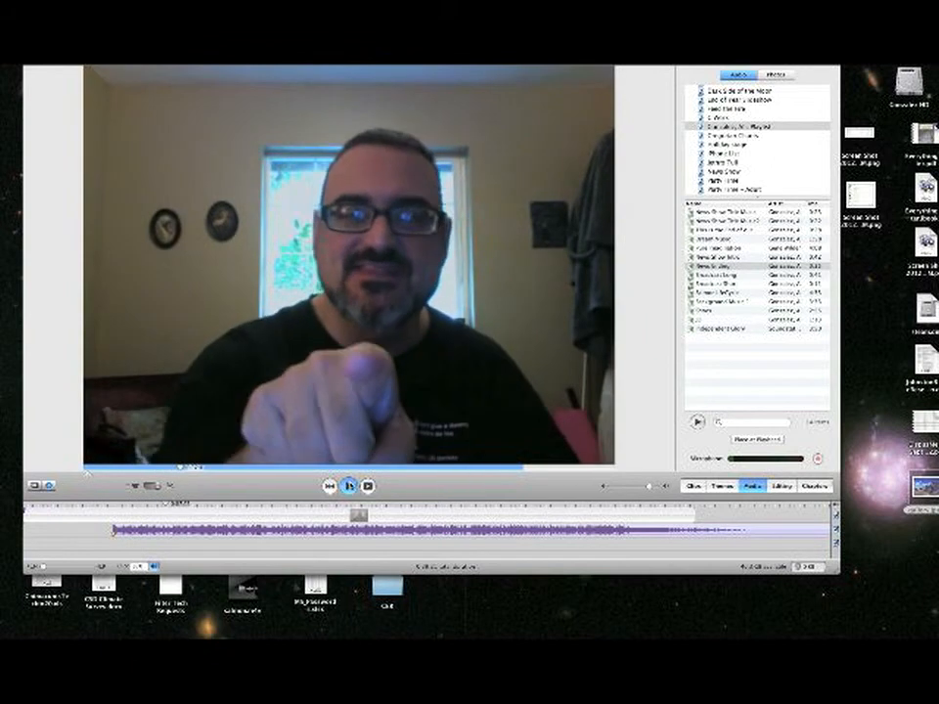
pyautogui.click(348, 485)
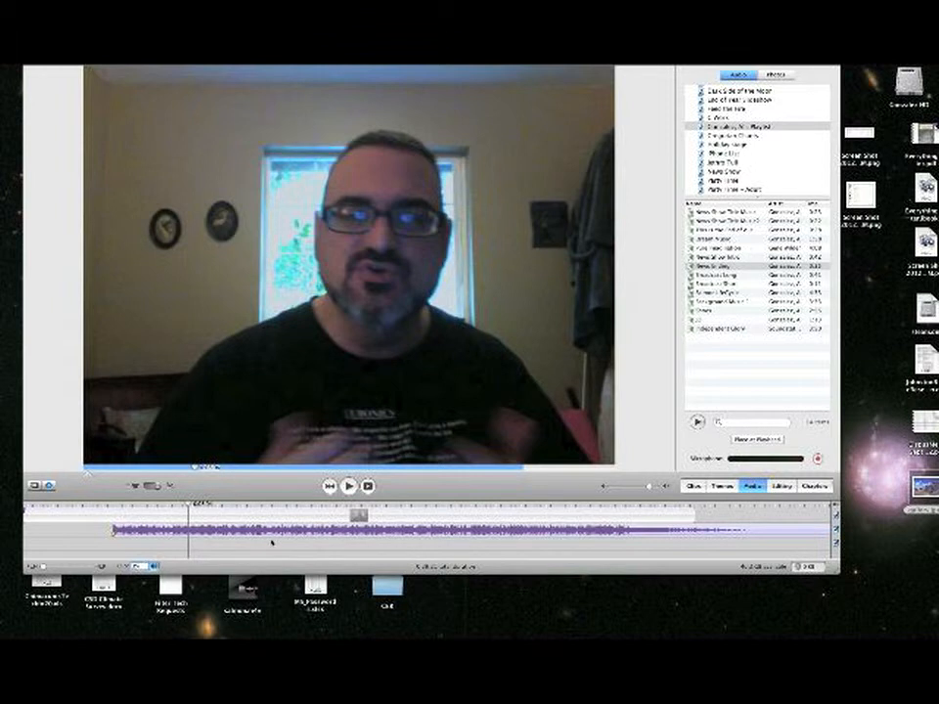
pyautogui.click(348, 485)
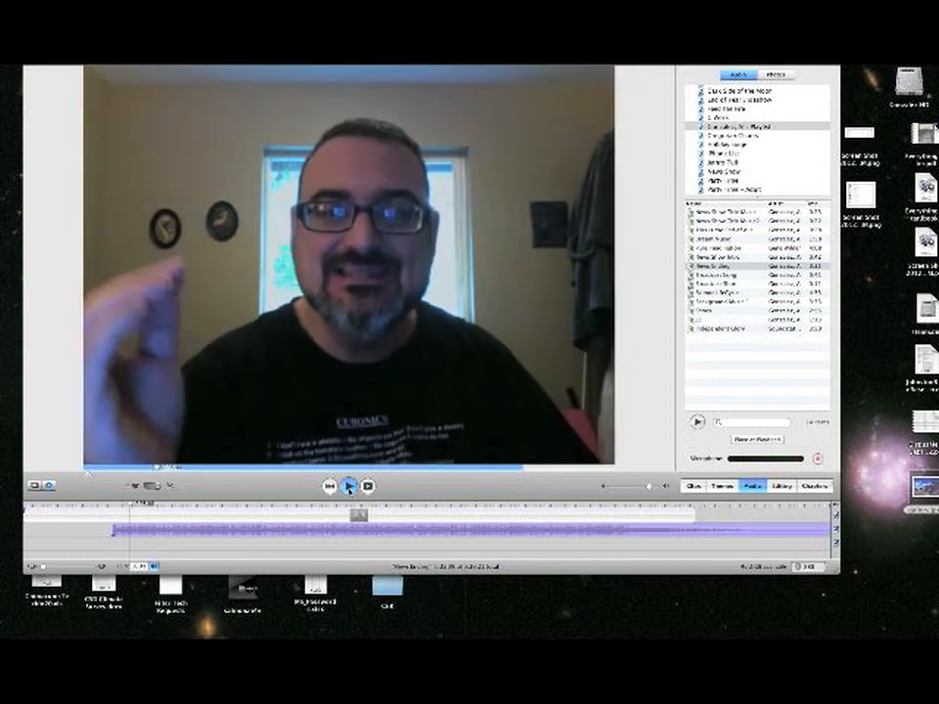
pyautogui.click(348, 485)
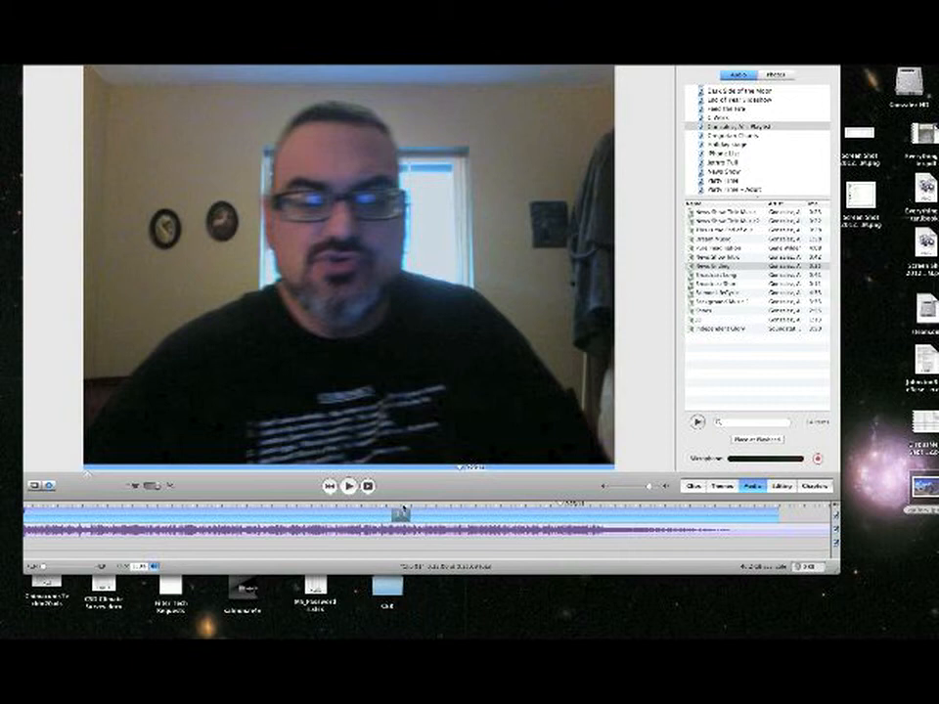
# Step: Position the playhead at the start of the mistake and reach the Edit menu's split command
pyautogui.click(348, 485)
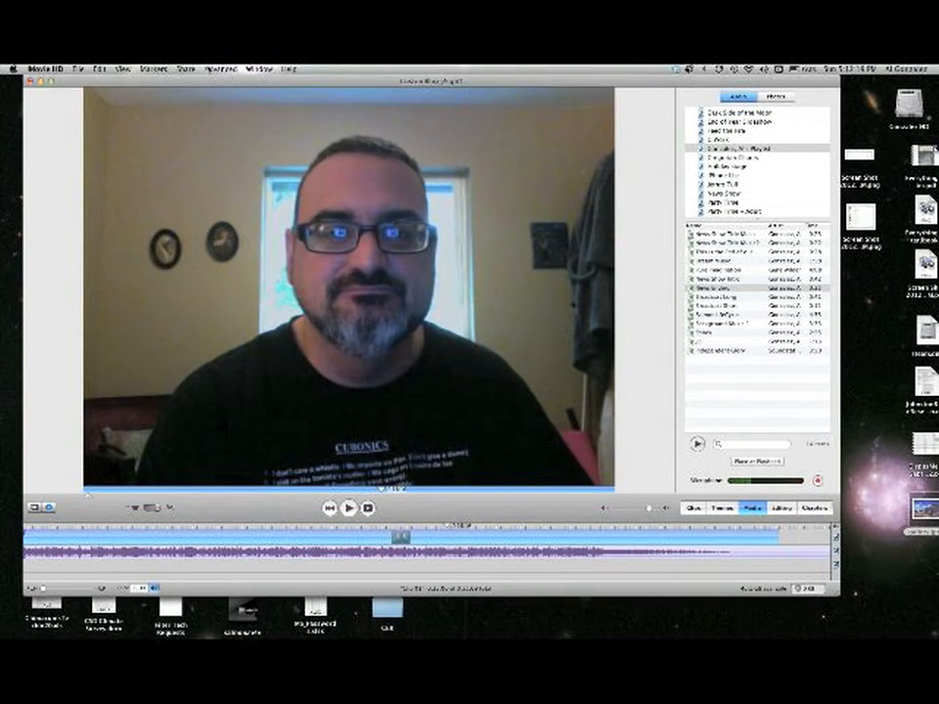
pyautogui.click(123, 67)
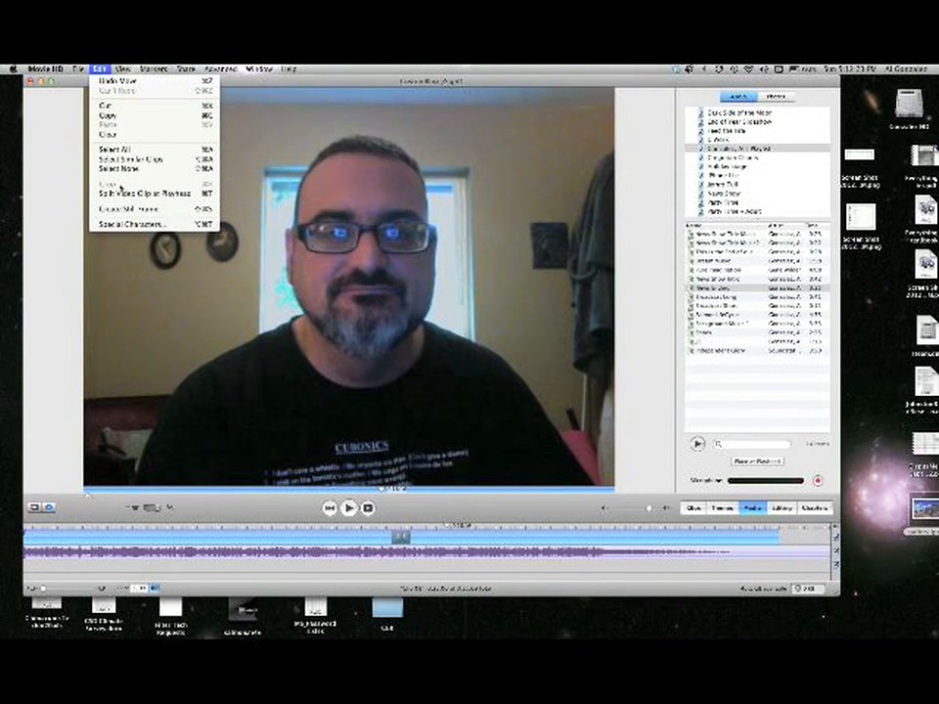
pyautogui.moveTo(161, 196)
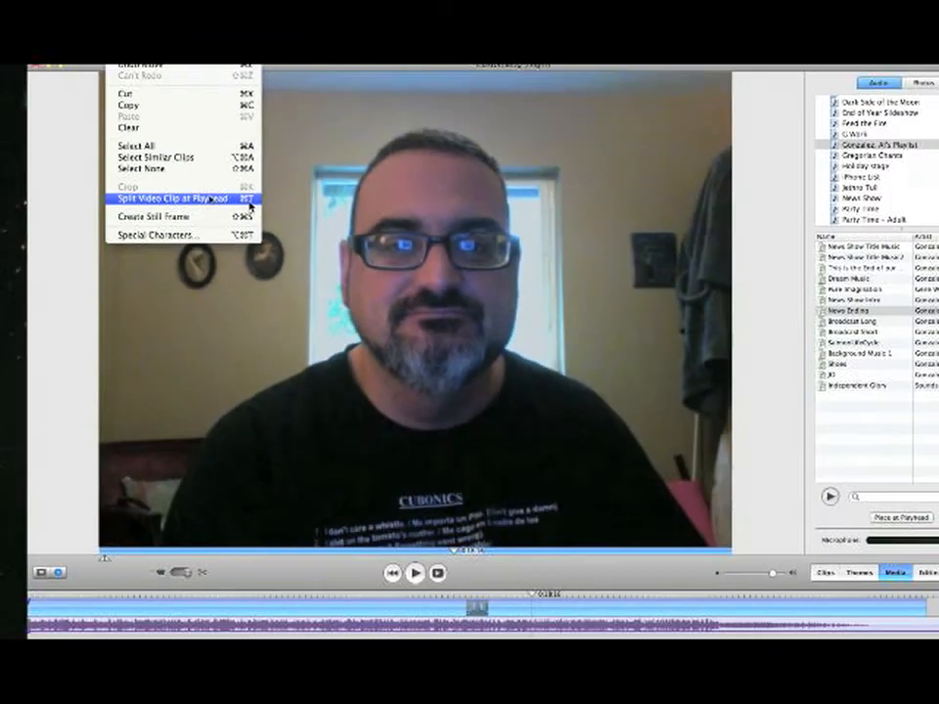
# Step: Split the webcam clip at the mistake's start and end, isolating that section
pyautogui.click(176, 199)
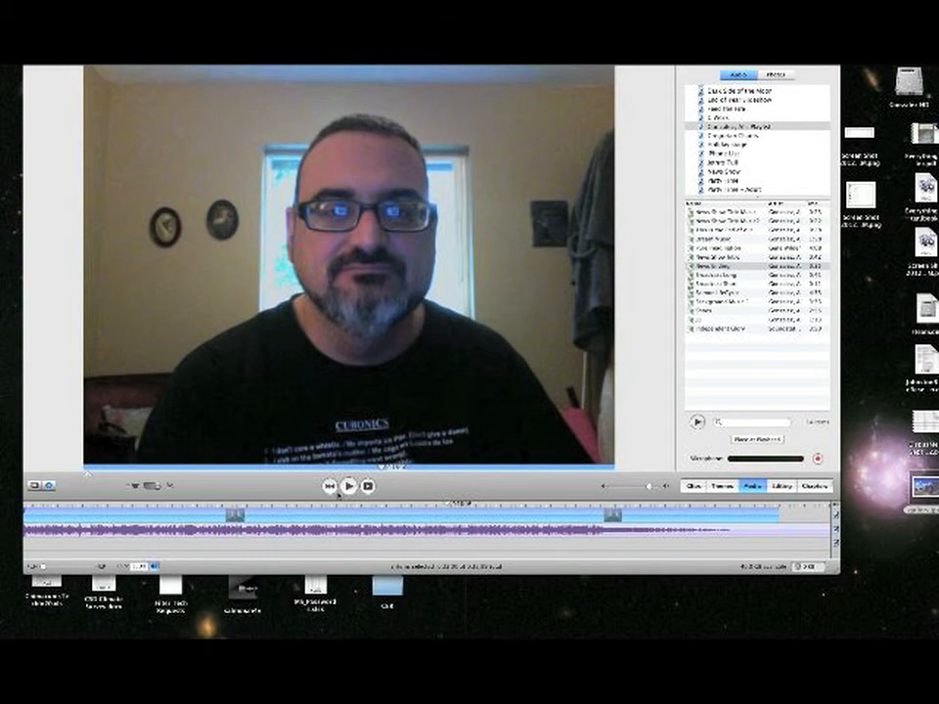
pyautogui.click(349, 485)
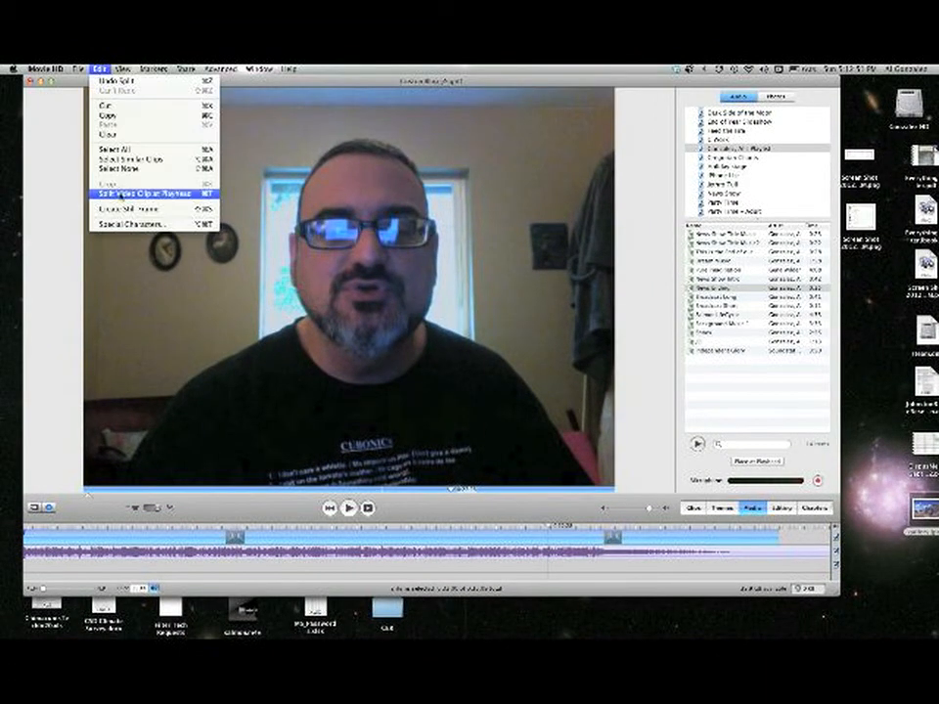
pyautogui.click(147, 194)
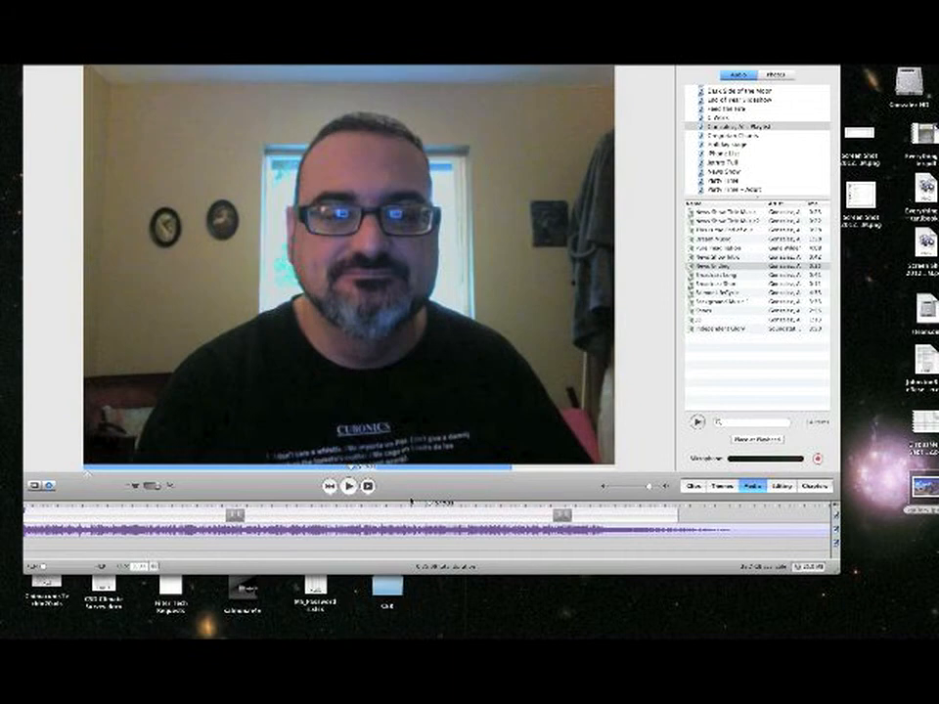
pyautogui.click(348, 485)
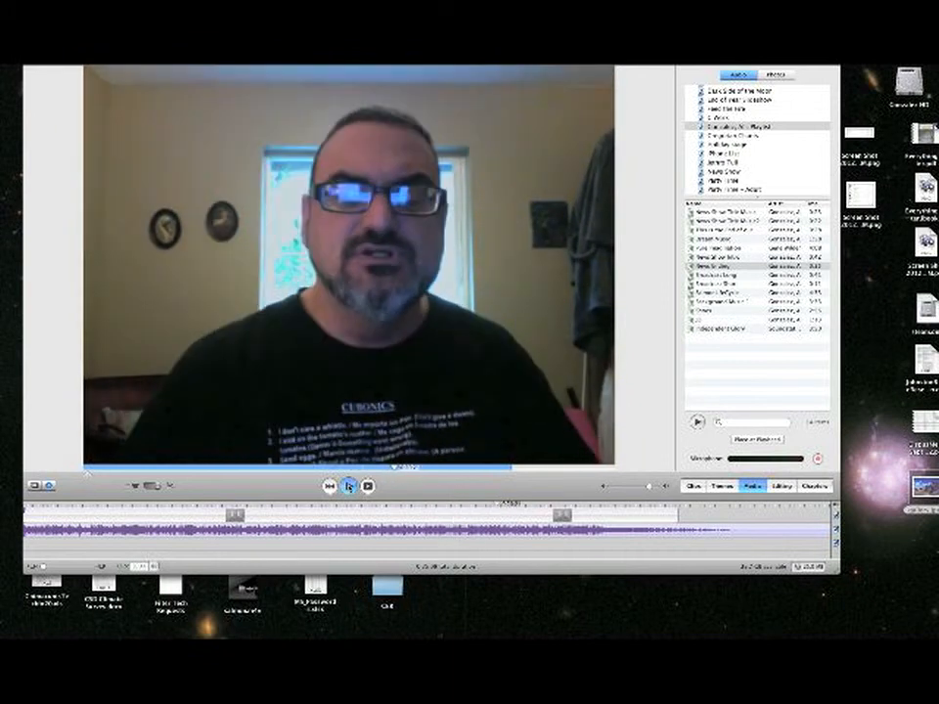
# Step: Delete the isolated mistaken section so the movie plays without it
pyautogui.click(347, 485)
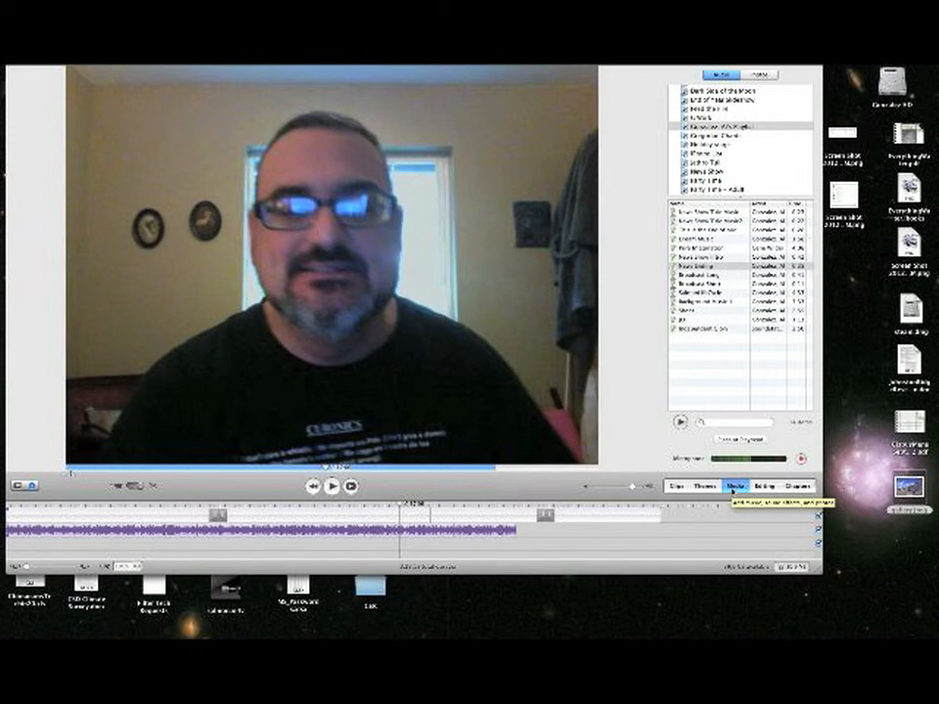
# Step: Copy the Easter Island photo clip, paste extra copies along the timeline, and play it back
pyautogui.click(681, 485)
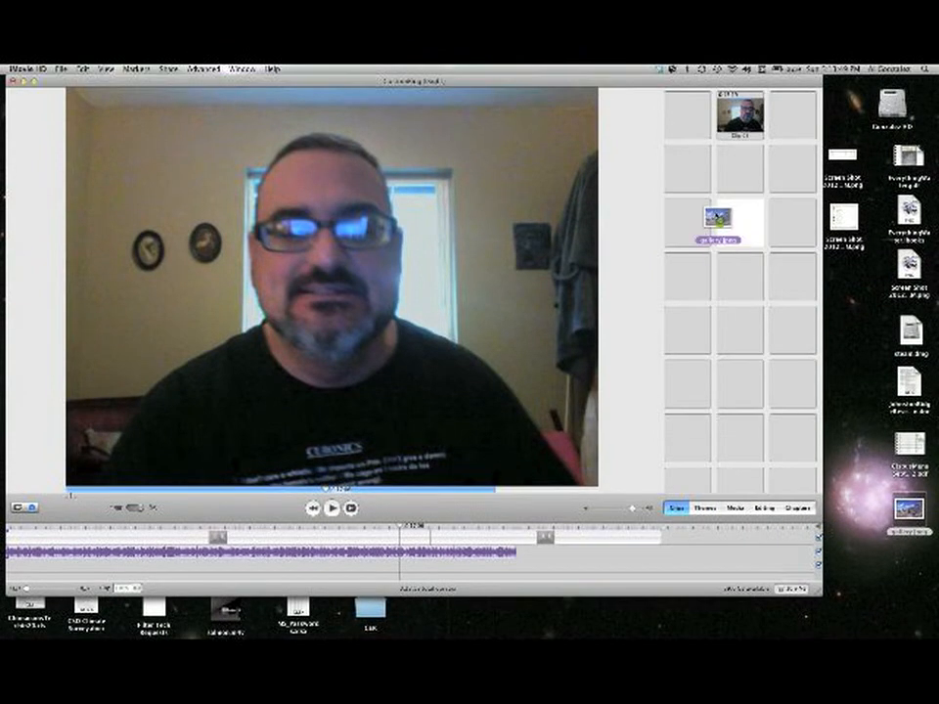
pyautogui.click(689, 168)
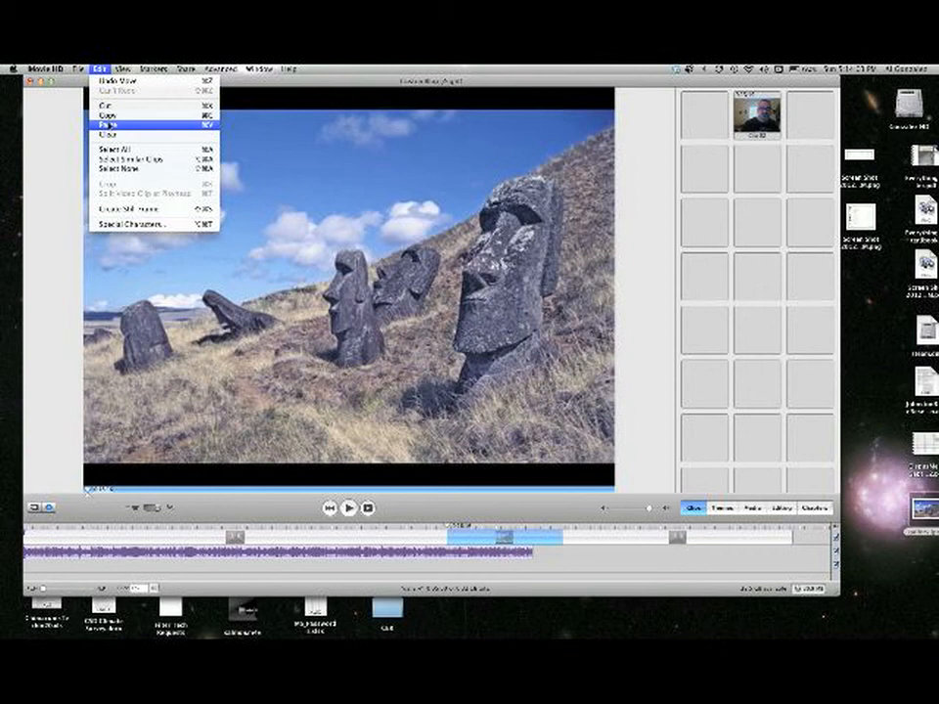
pyautogui.click(109, 119)
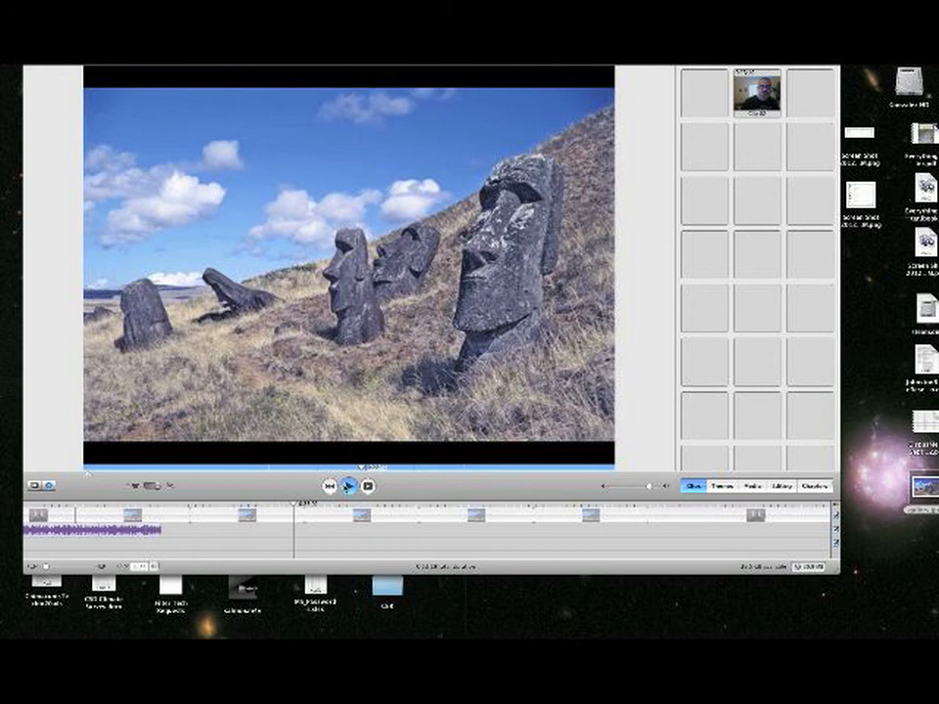
pyautogui.click(348, 485)
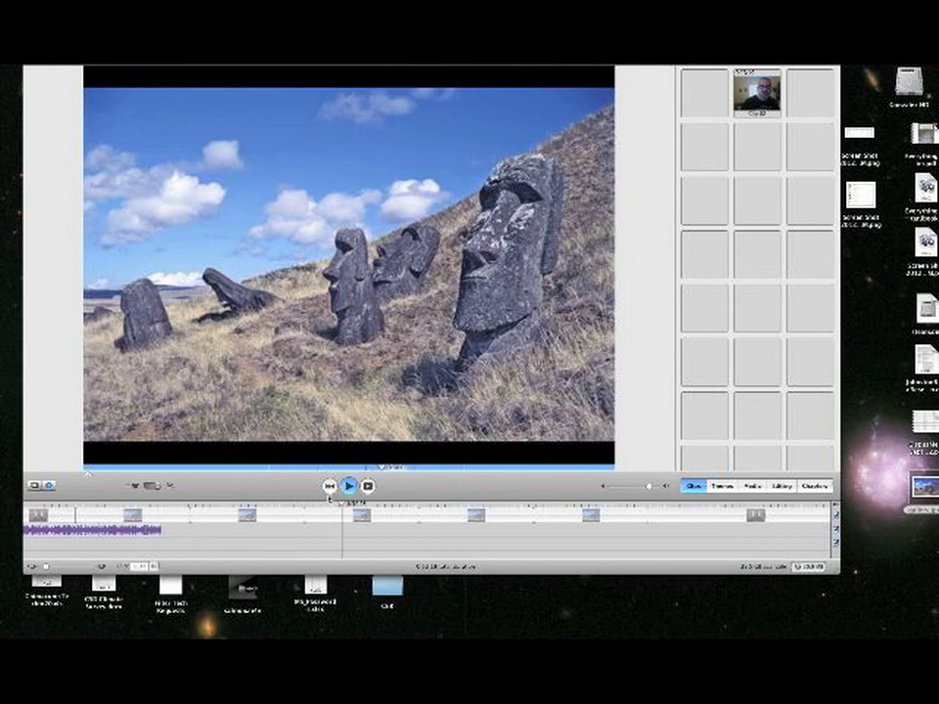